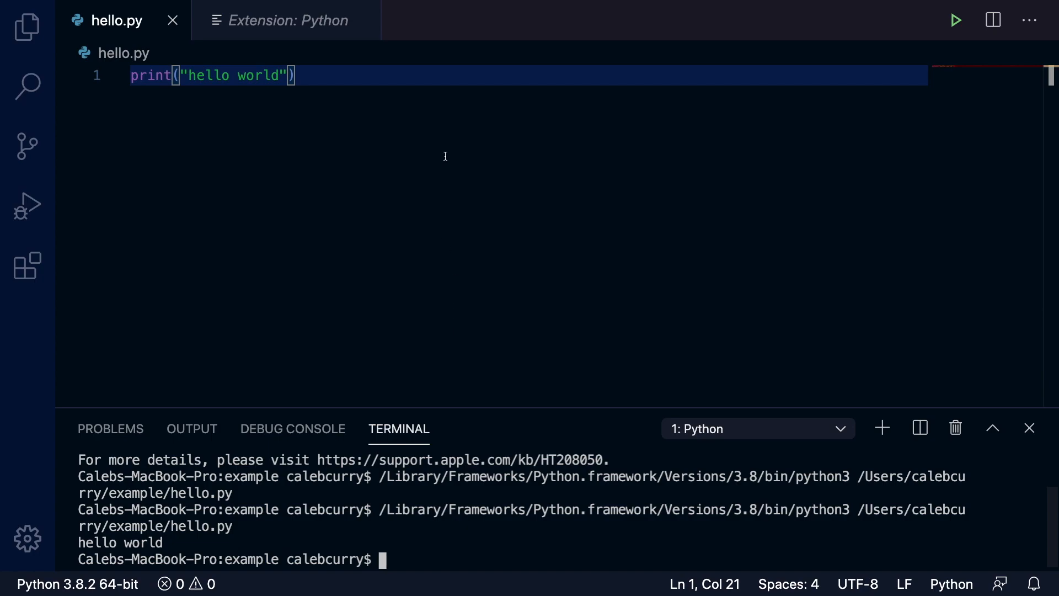
mouse_move(432, 125)
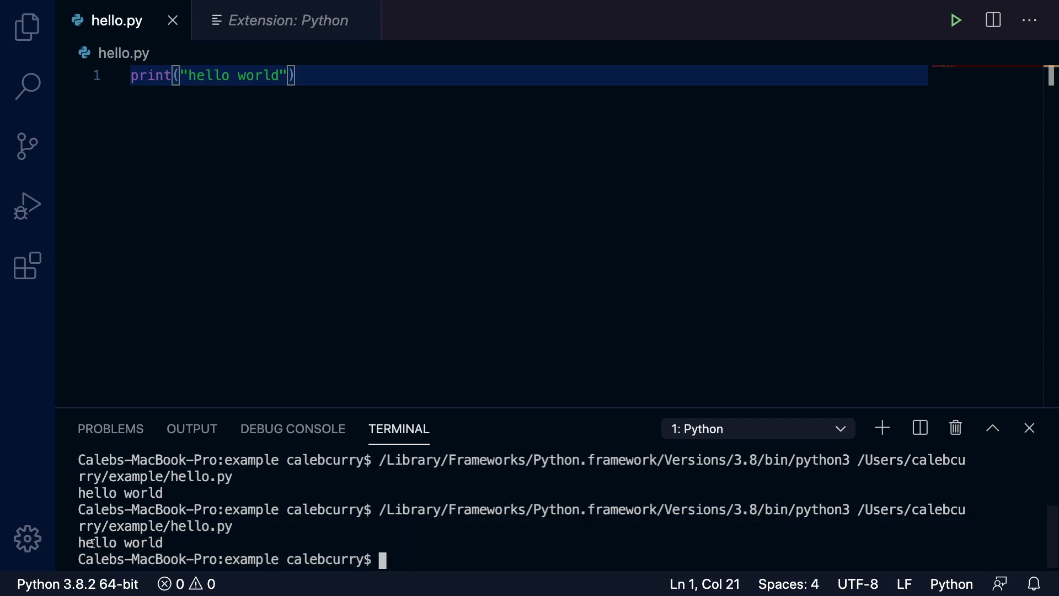
mouse_move(419, 546)
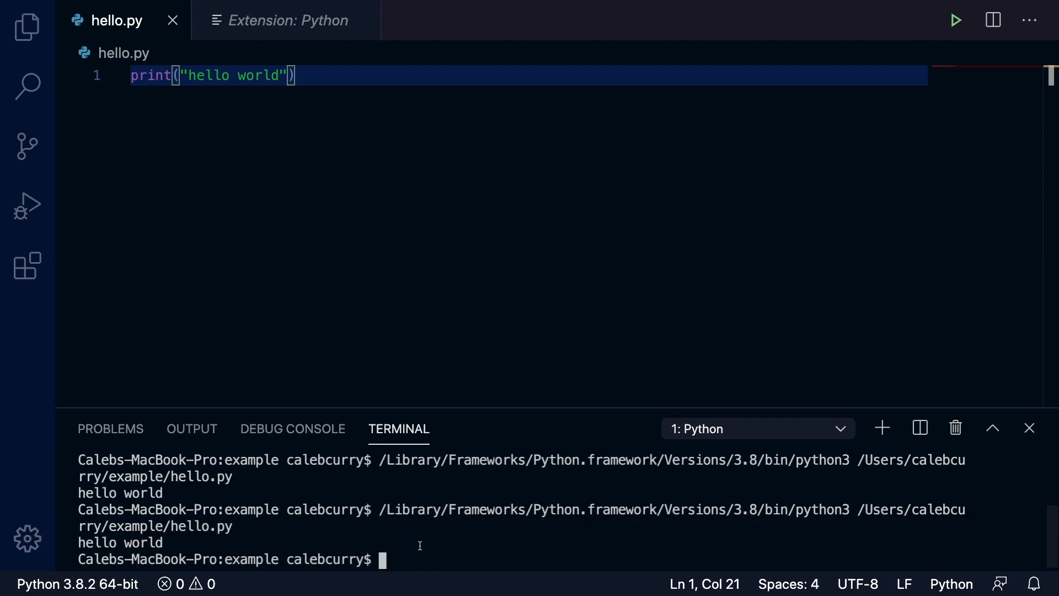
- Run clear in the terminal to wipe the earlier hello world output
text(clear)
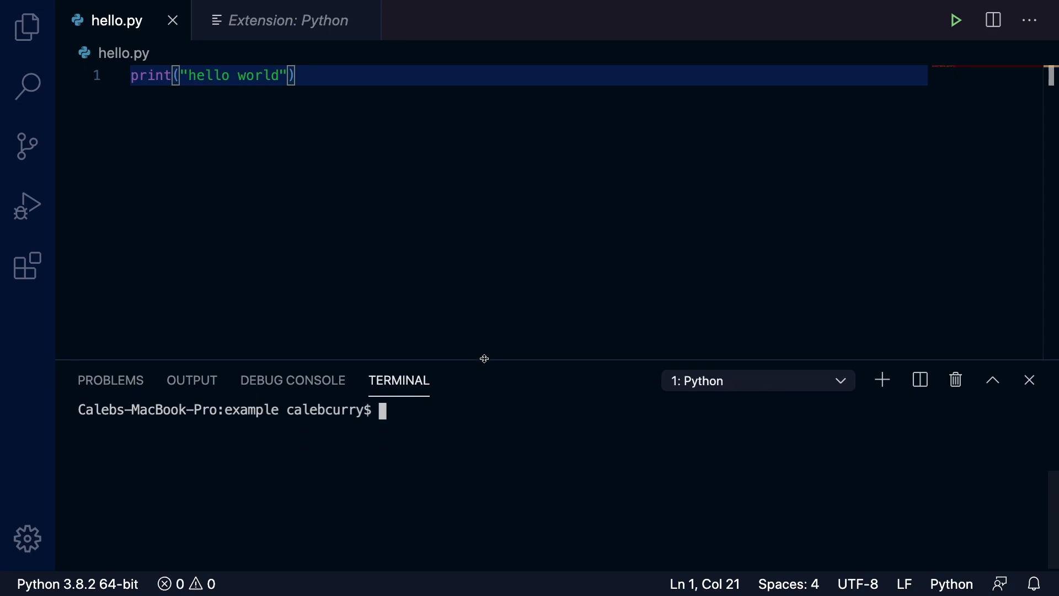
mouse_move(296, 280)
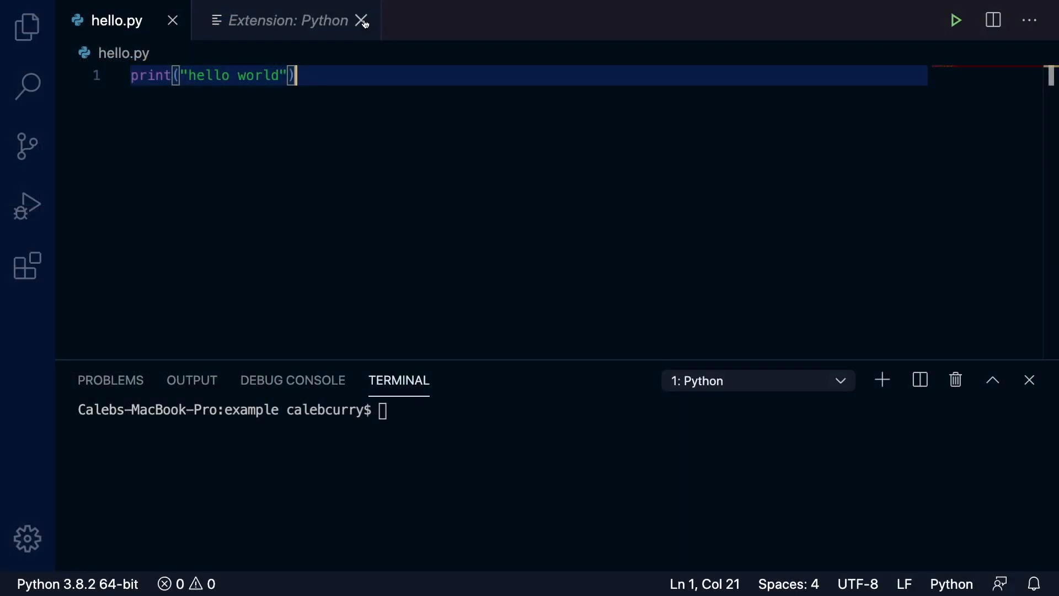
- Close the Python extension page, search Help for 'theme', and open the Code > Preferences menu
click(362, 21)
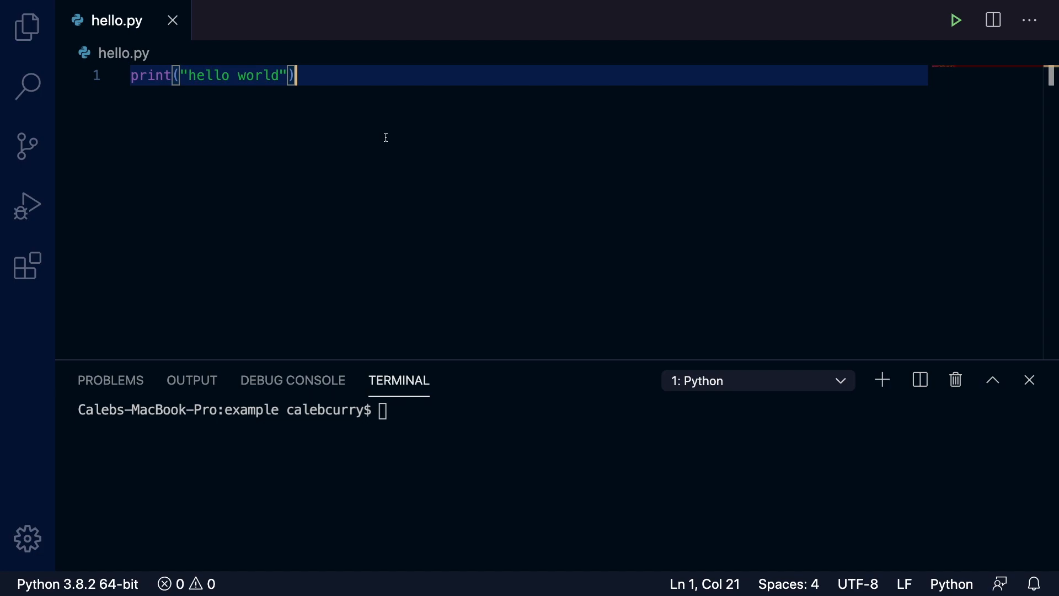
mouse_move(375, 111)
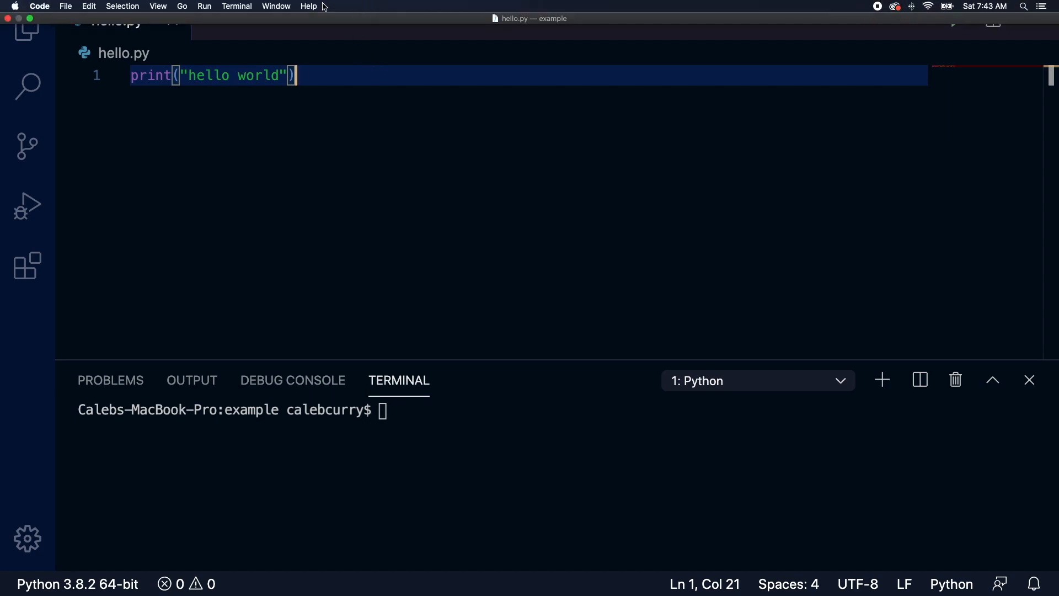
click(308, 6)
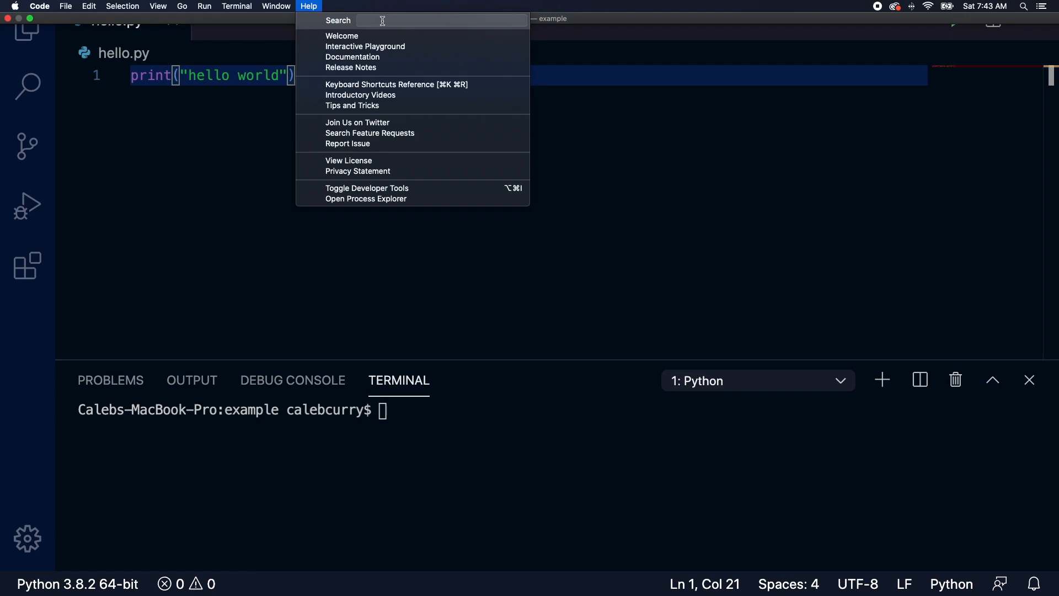
text(theme)
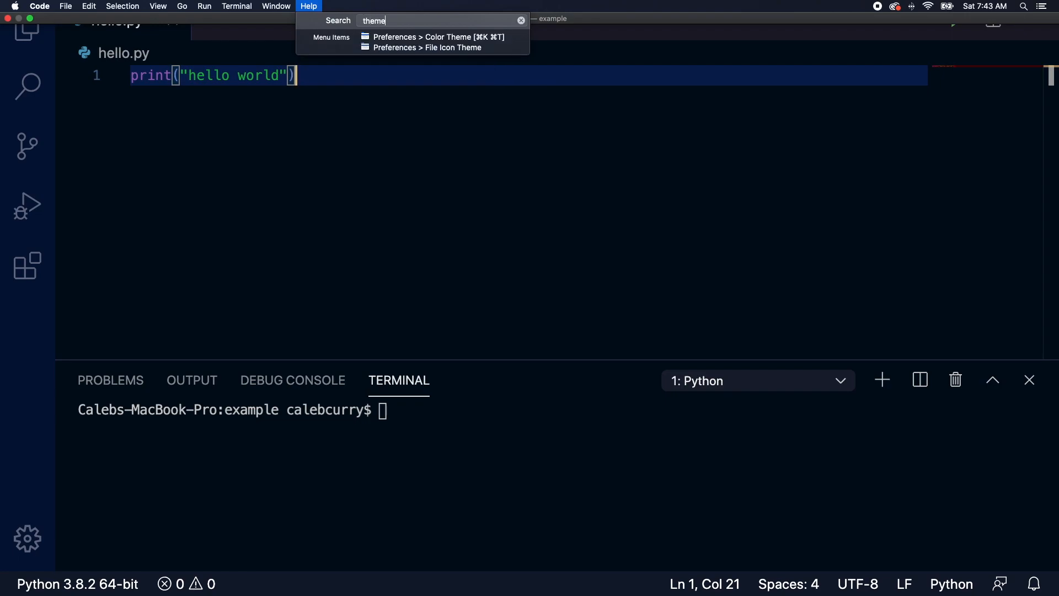
click(39, 6)
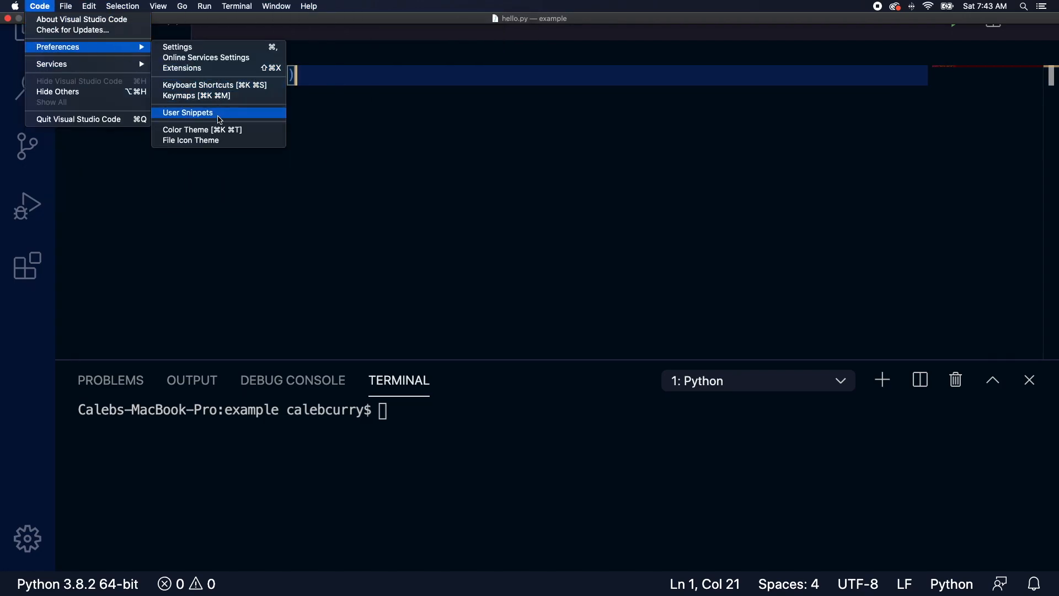
- Preview colour themes through Preferences and Cmd+K, settling on Solarized Light
click(200, 129)
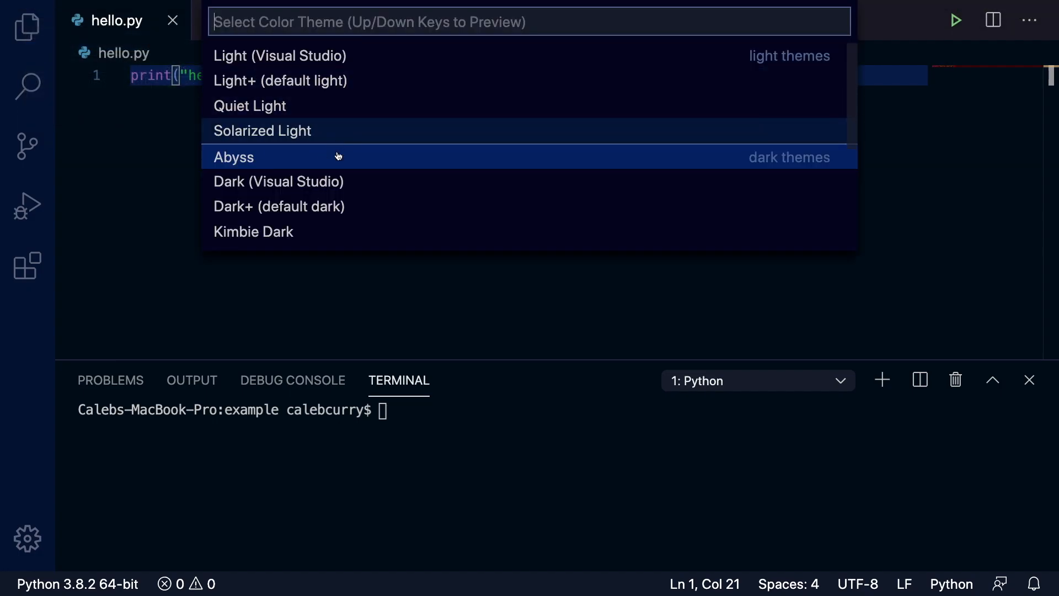
mouse_move(361, 139)
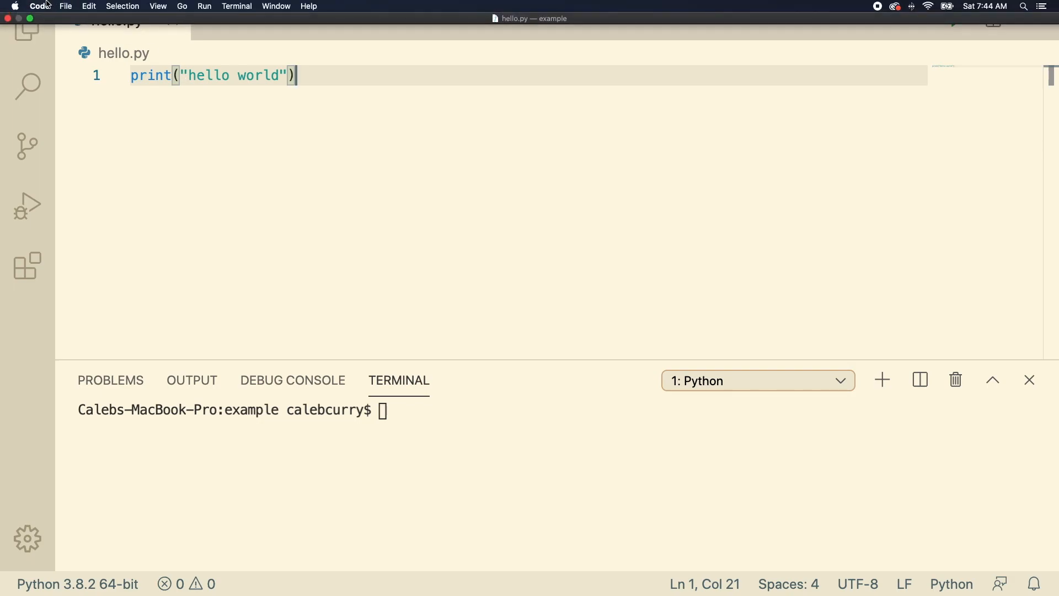
click(39, 6)
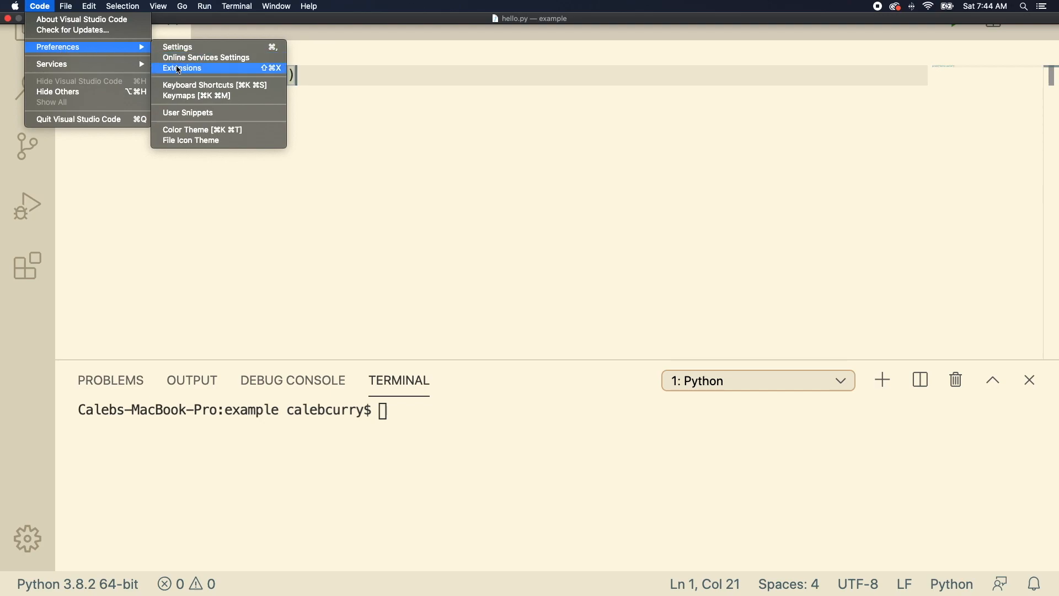
mouse_move(201, 129)
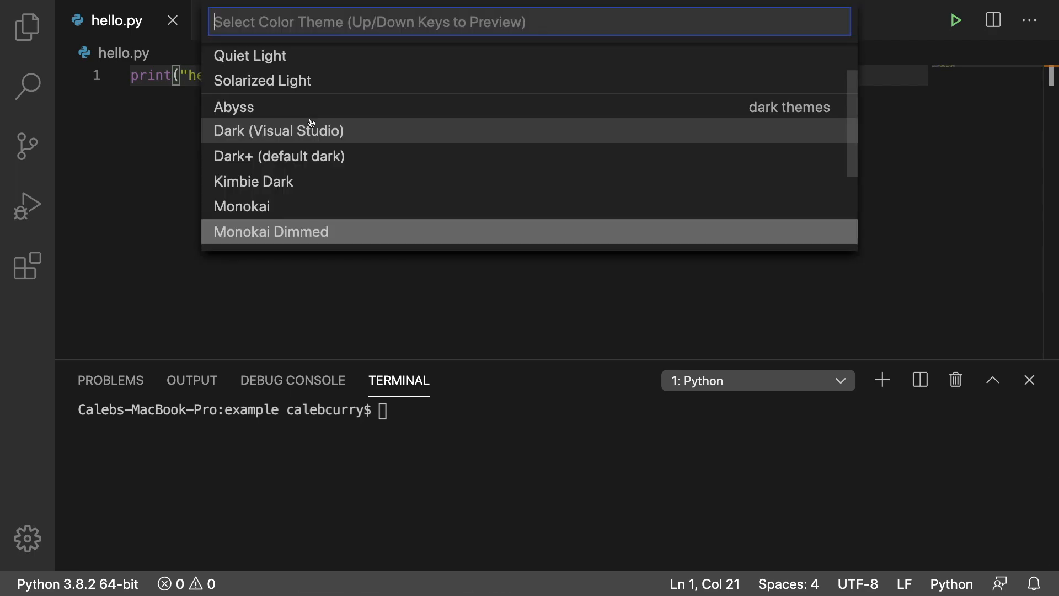
scroll(down, 3)
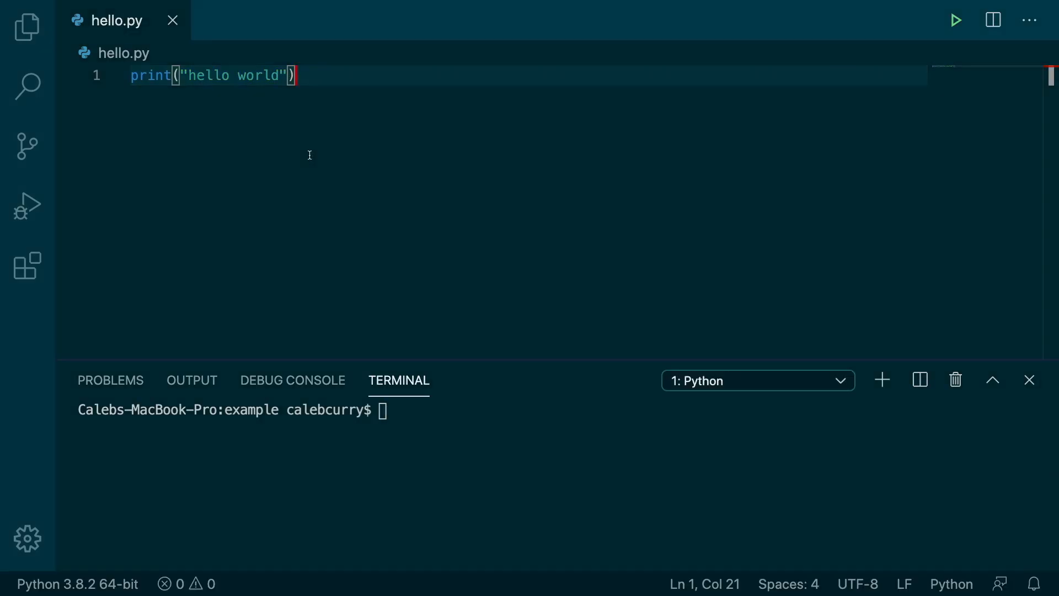
key(cmd+k)
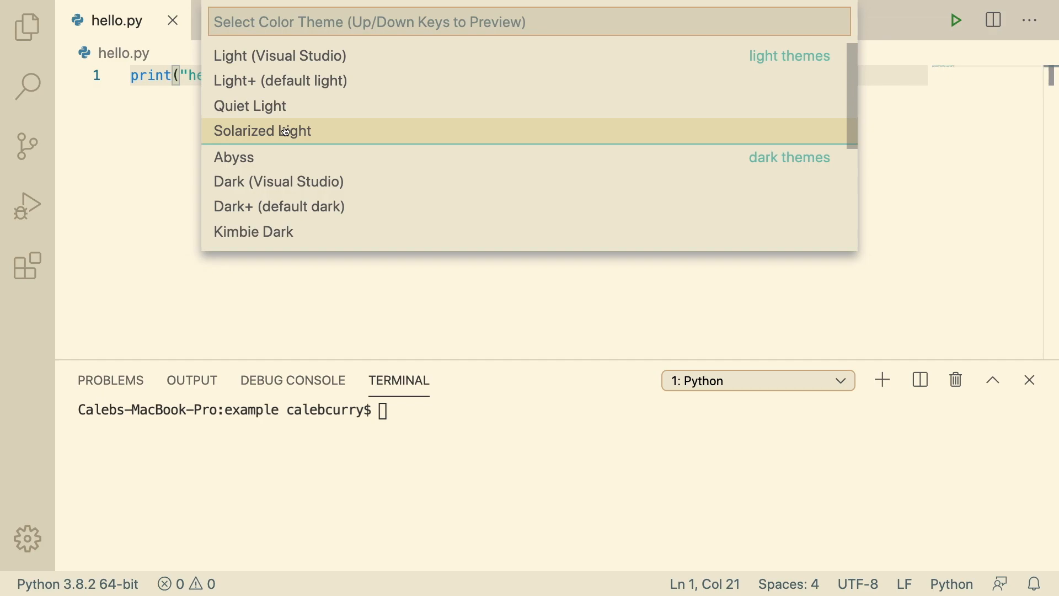
key(Escape)
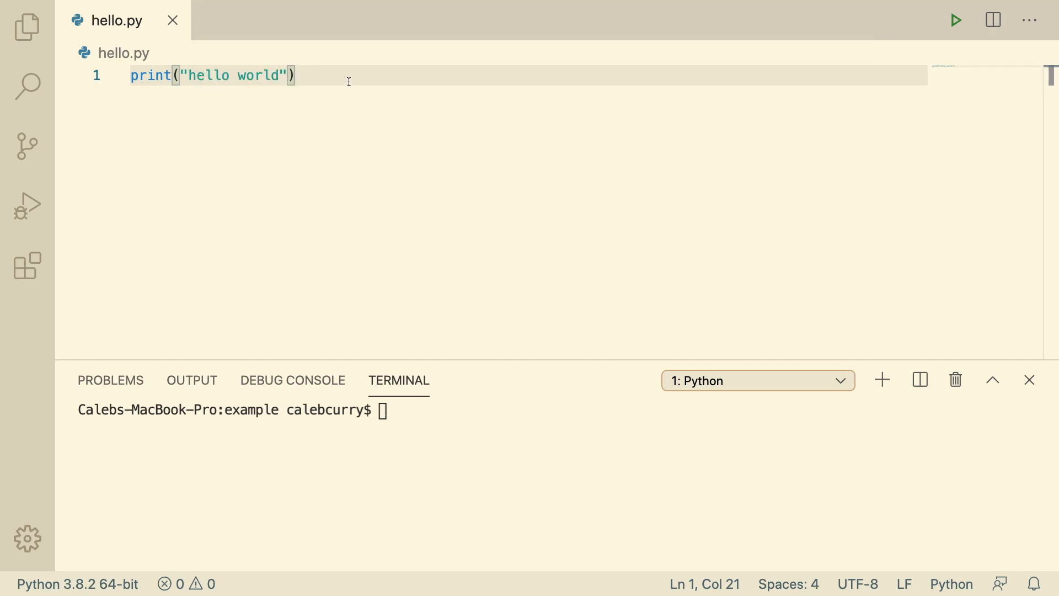
mouse_move(402, 94)
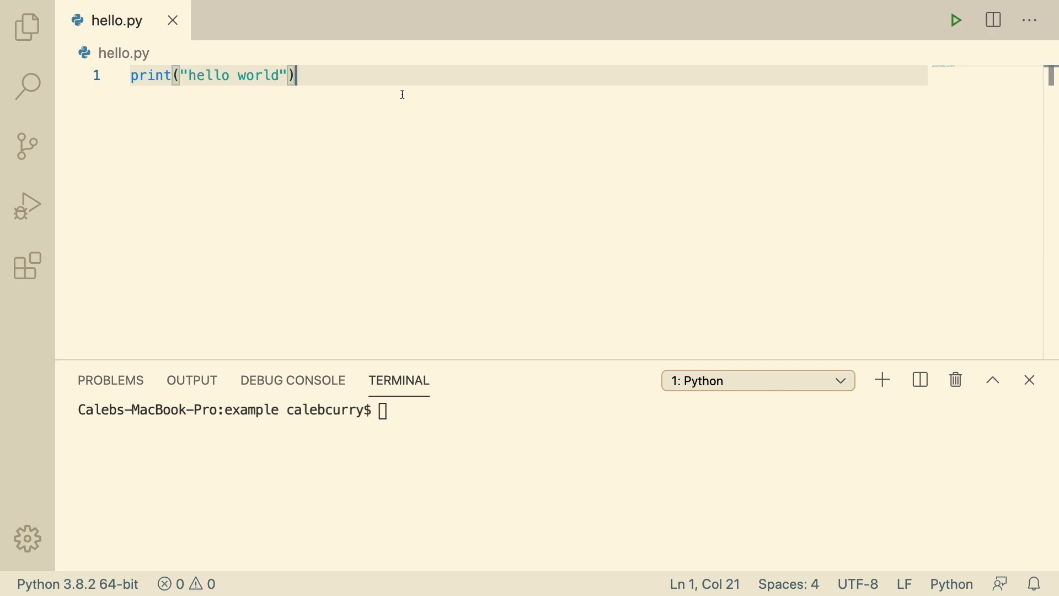
mouse_move(336, 70)
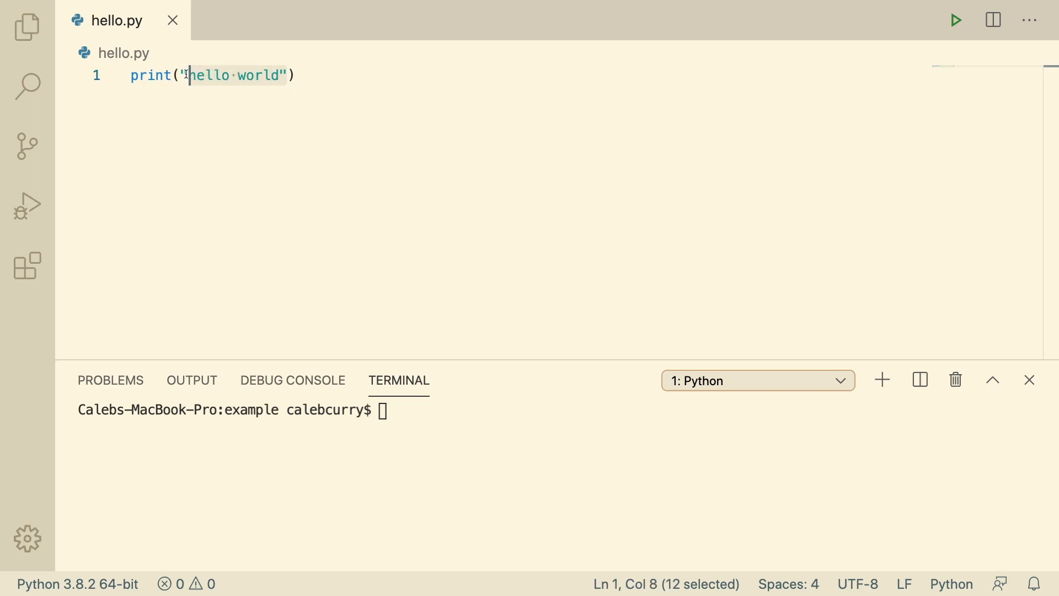
- Make hello.py print 5, then 5 + 5, running the script after each change
text(5))
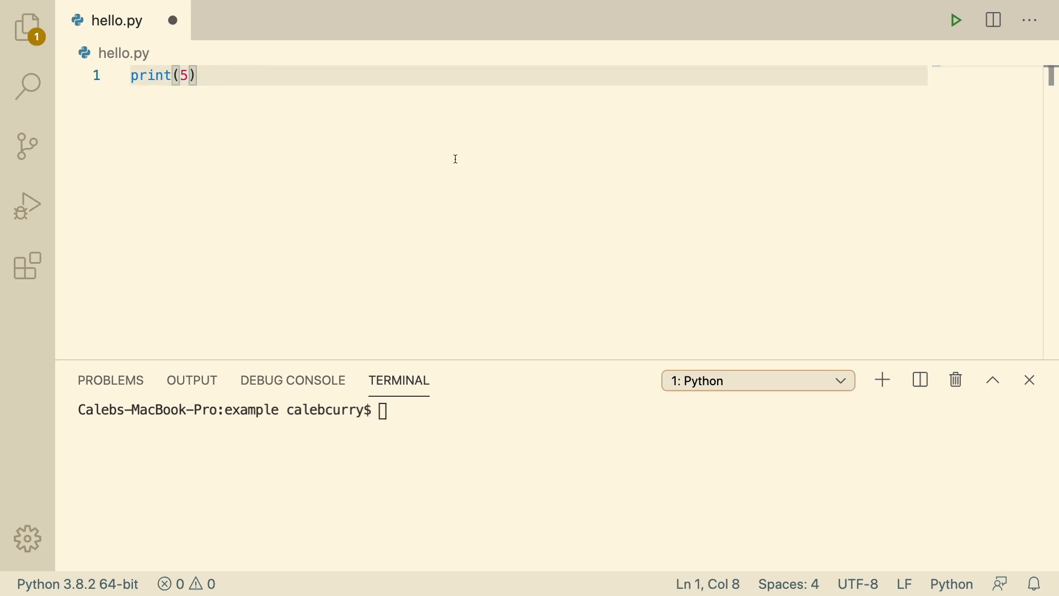
click(955, 20)
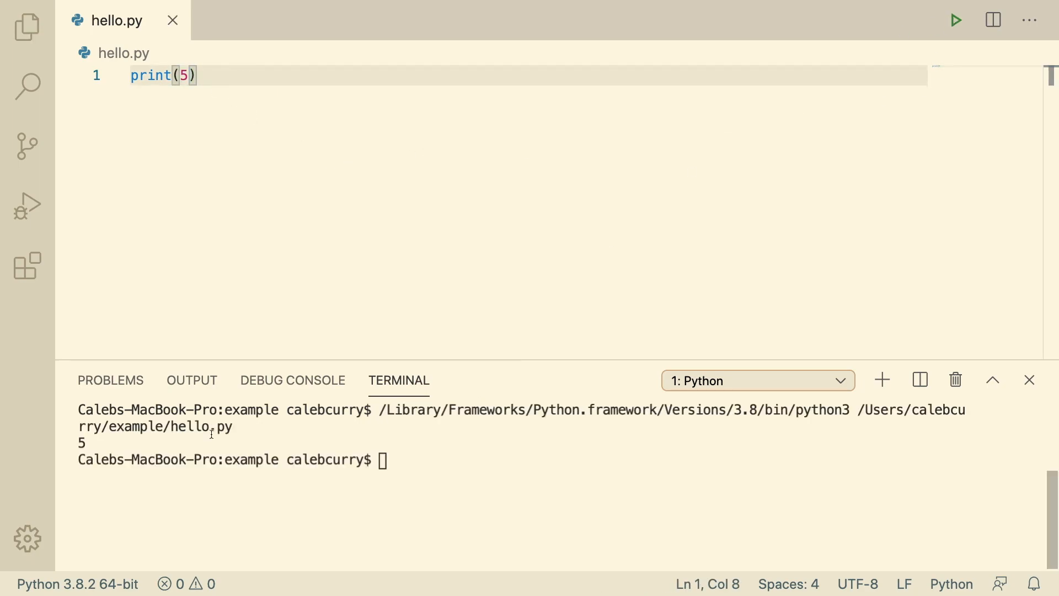
mouse_move(253, 124)
text( +)
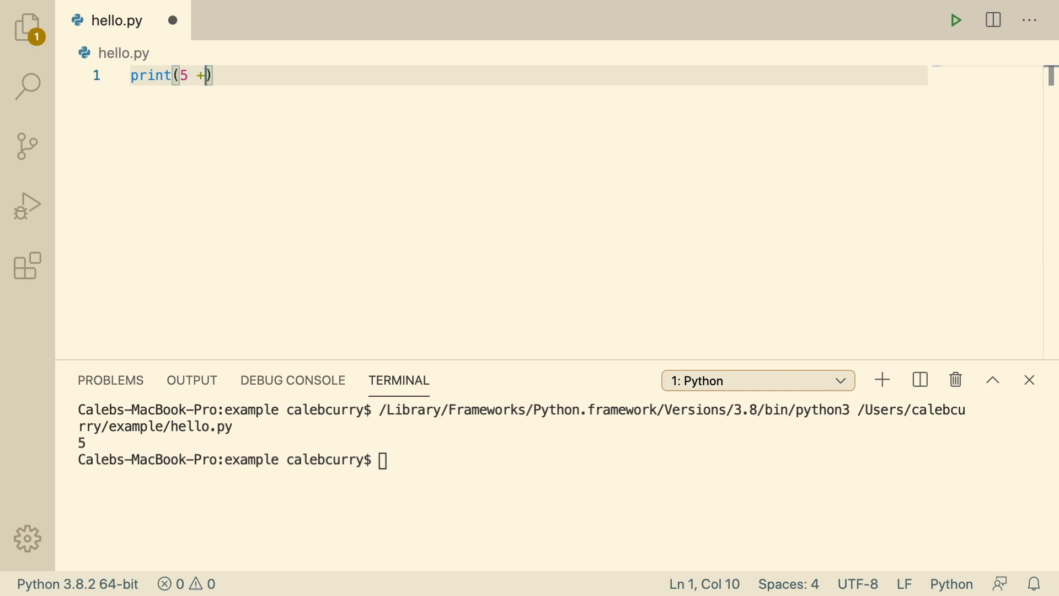
text(5)
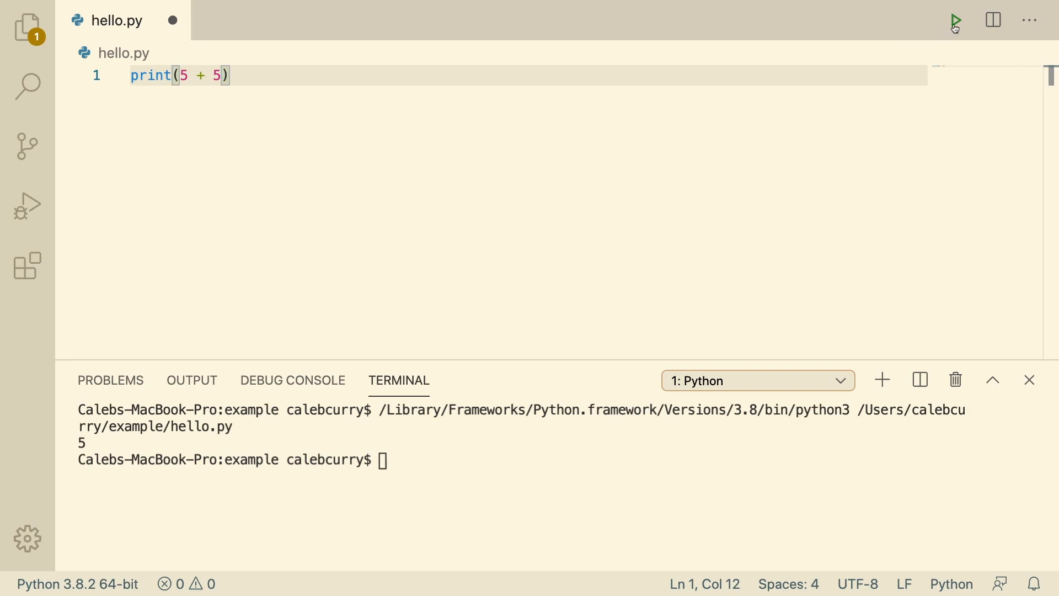
click(955, 20)
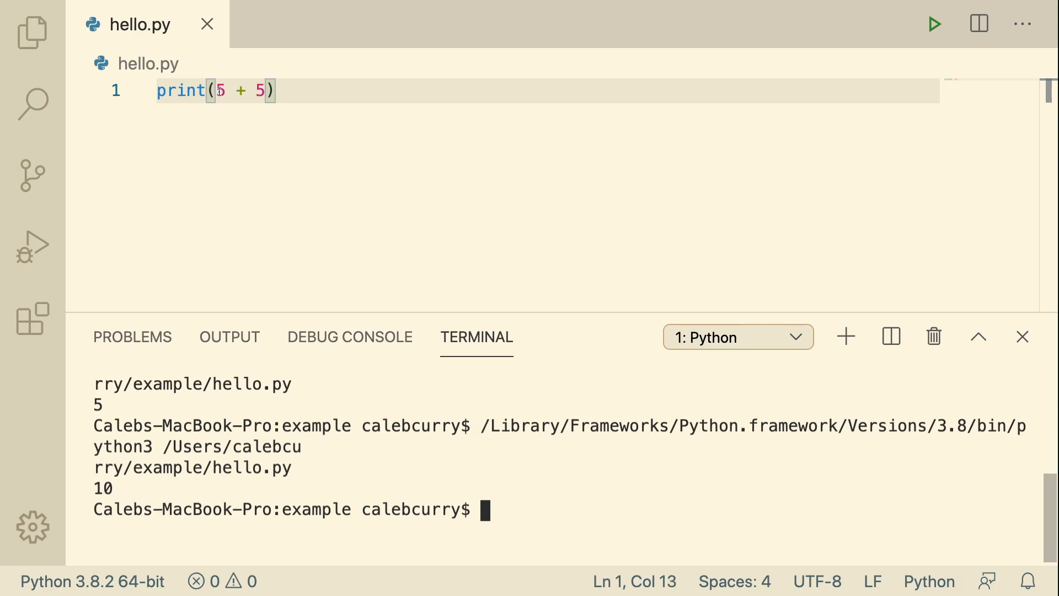
- Add "hey", 10.3 and "hi" as print arguments and run to show 10 hey 10.3 hi
text(,)
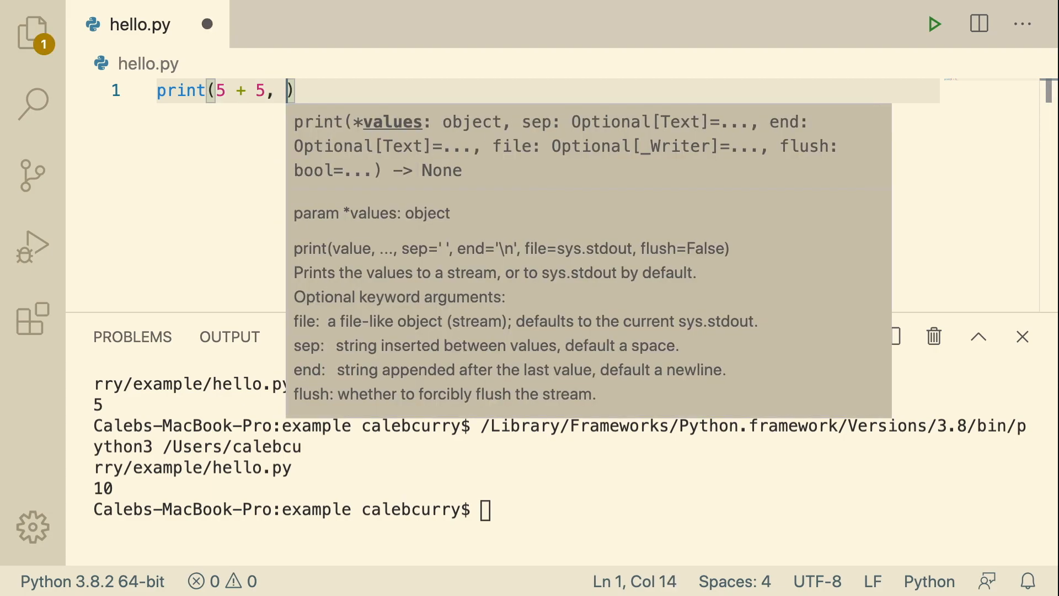
mouse_move(244, 114)
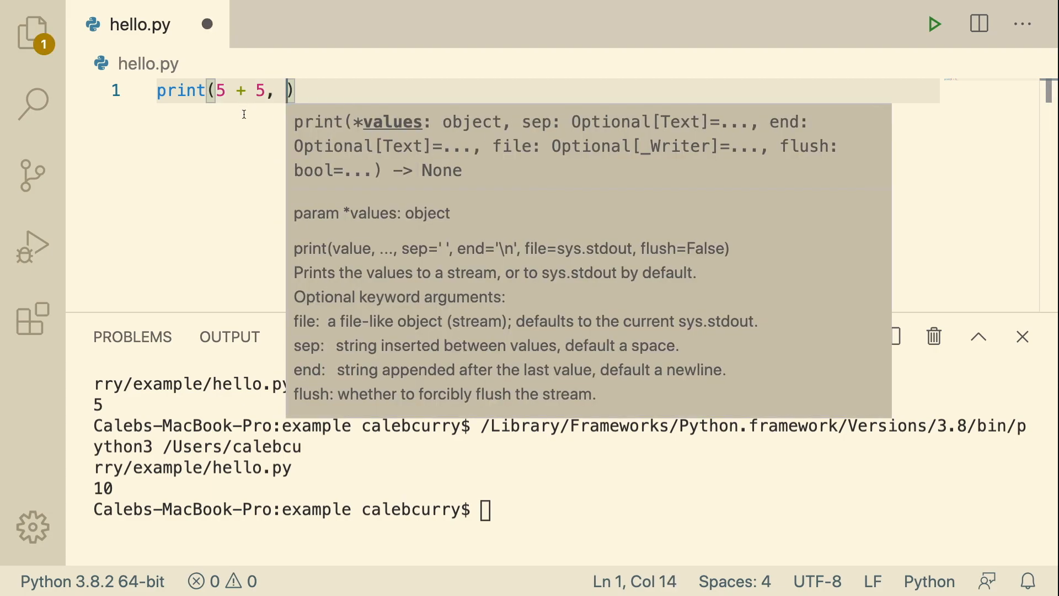
text(")
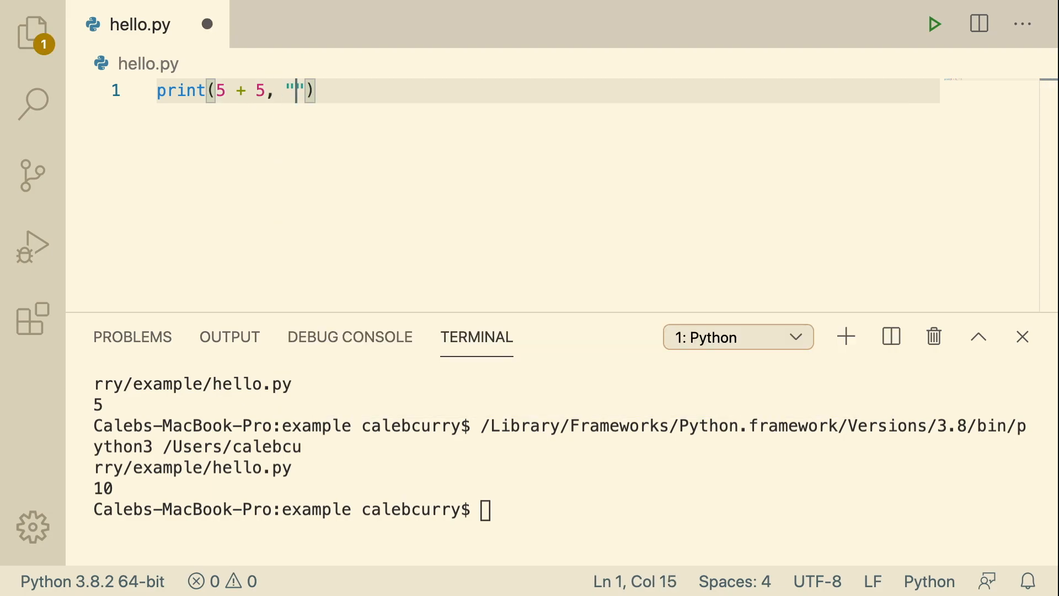
text(hey)
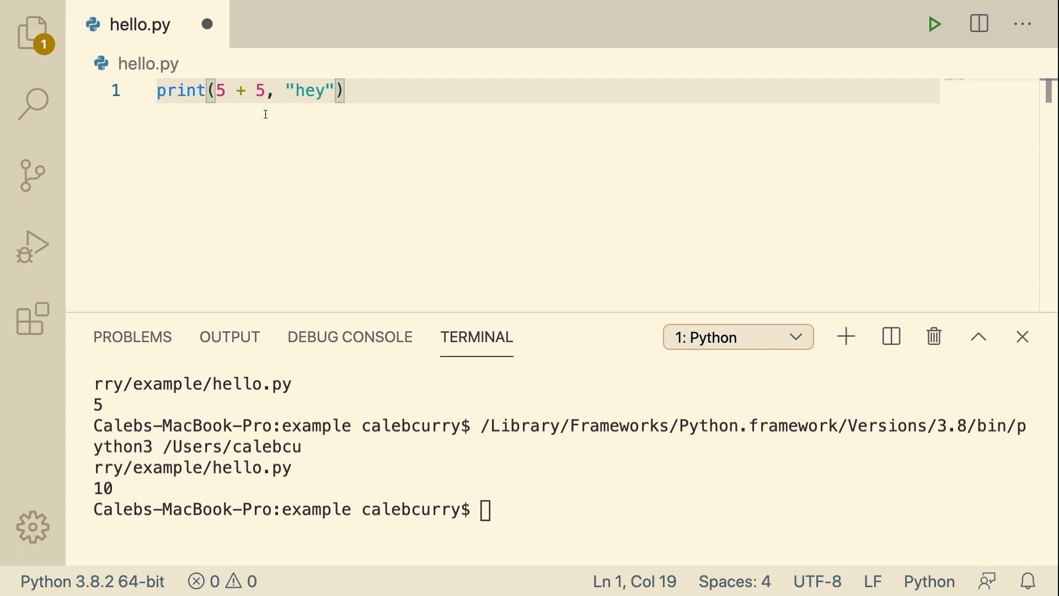
text(,)
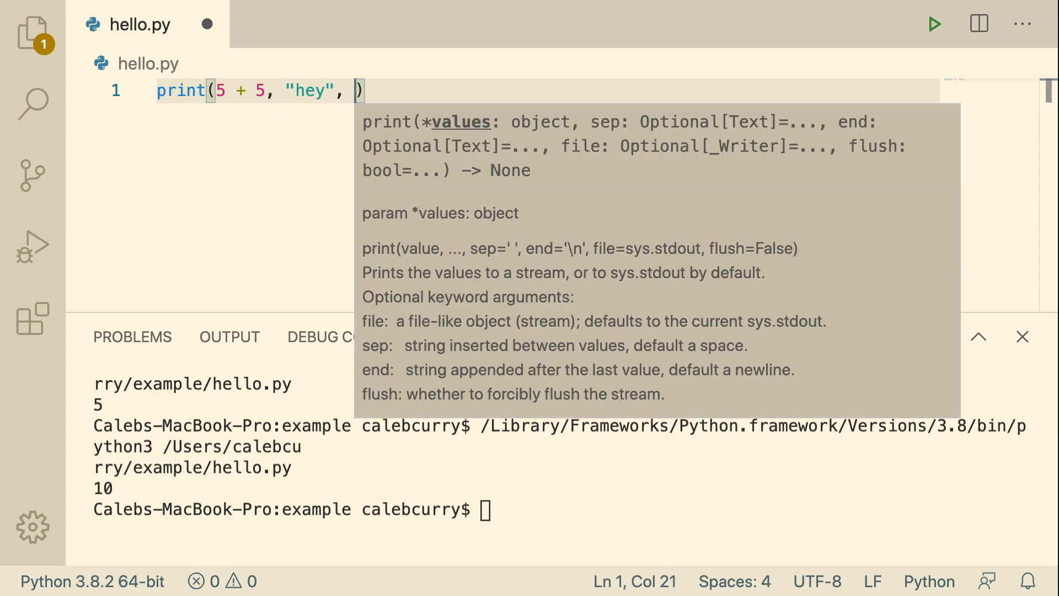
text(10.3)
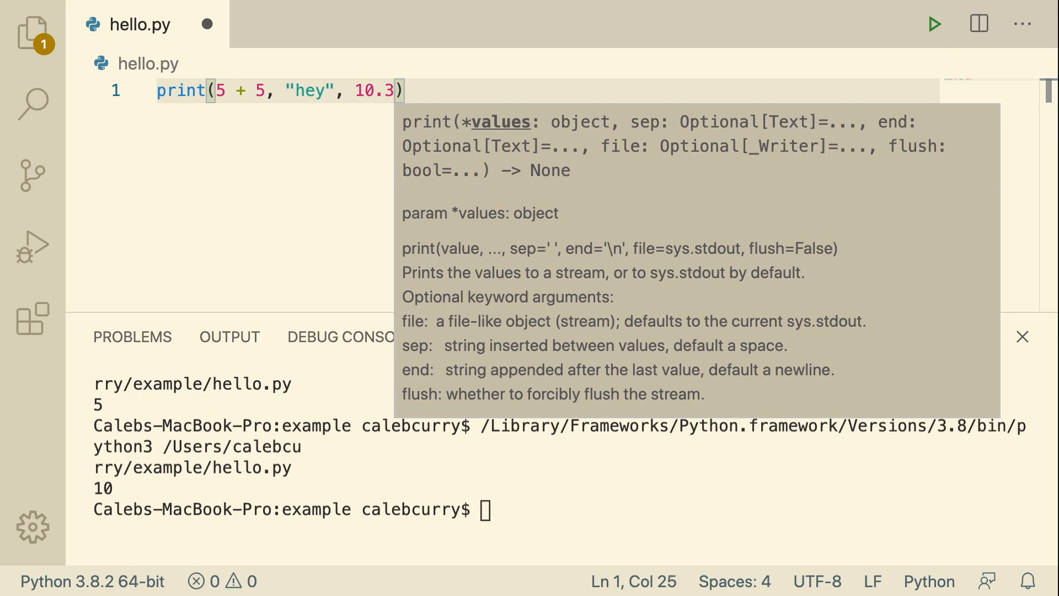
text(, "hi")
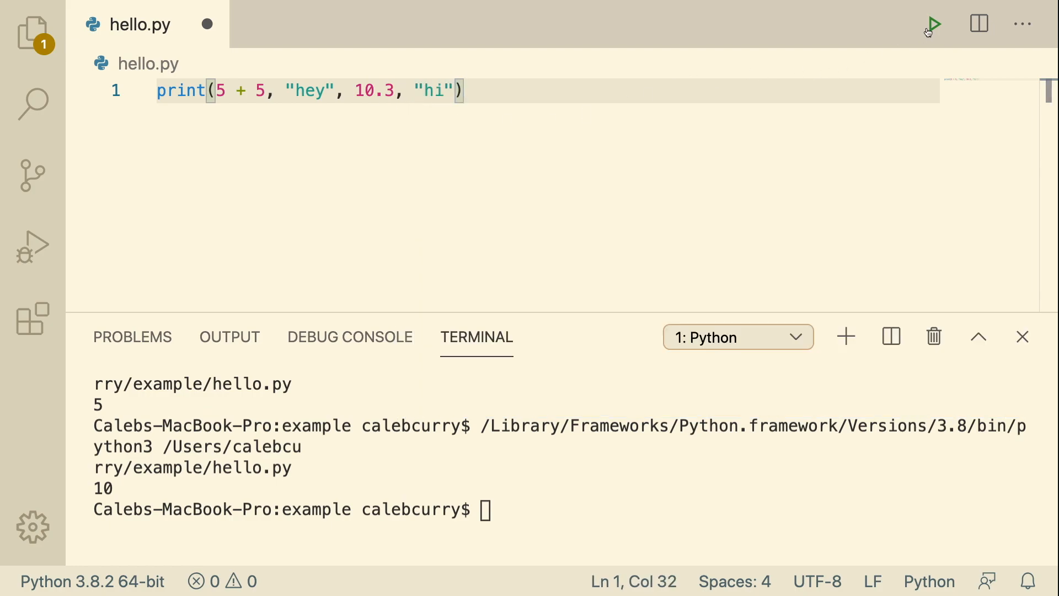
click(934, 24)
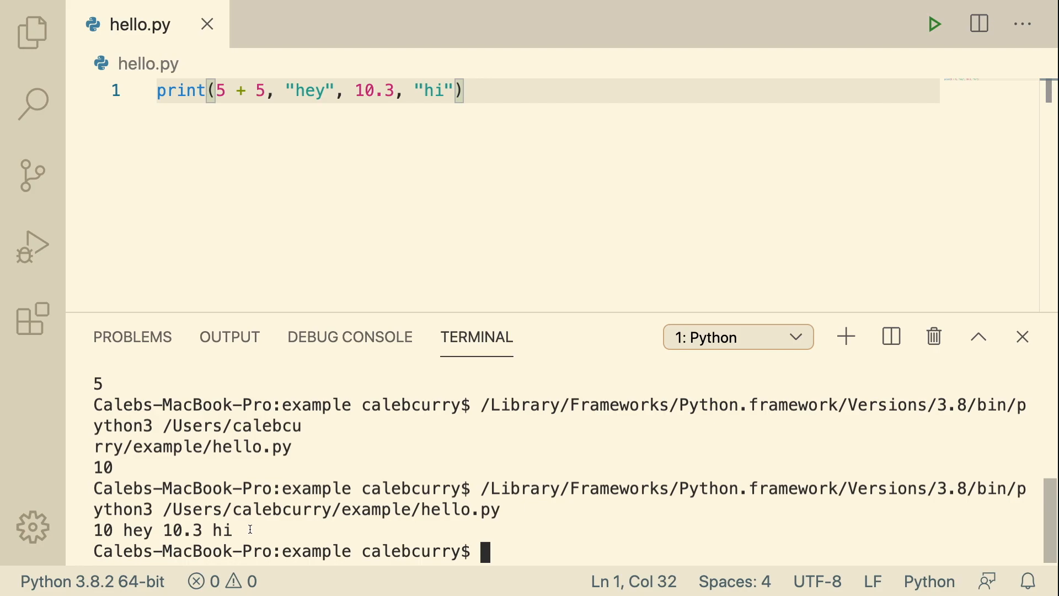
mouse_move(378, 190)
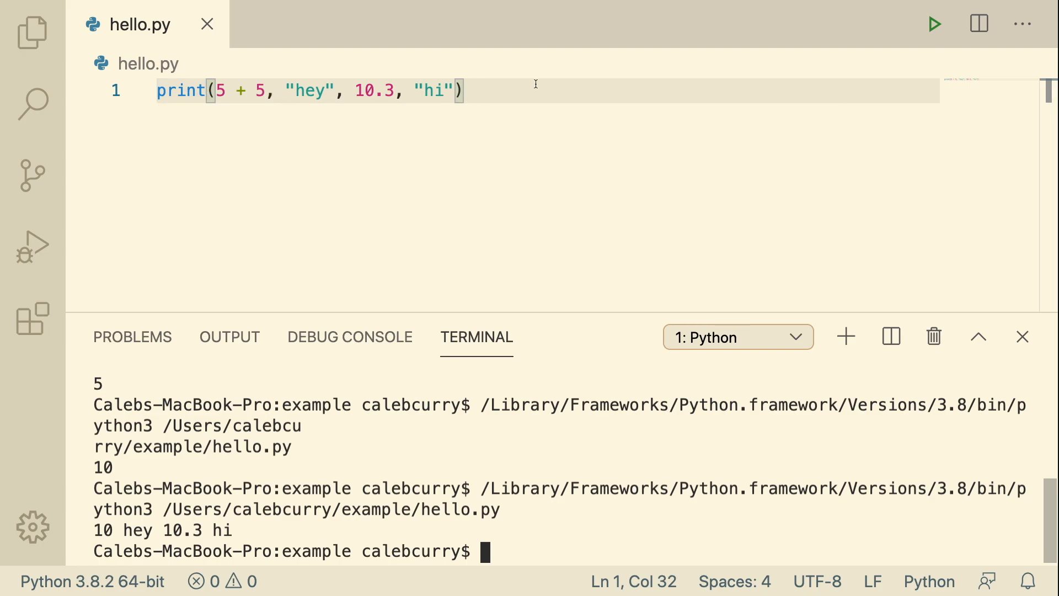
- Append end=" " to the print call, run hello.py, and highlight the terminal output line
drag(118, 531, 243, 530)
text(, )
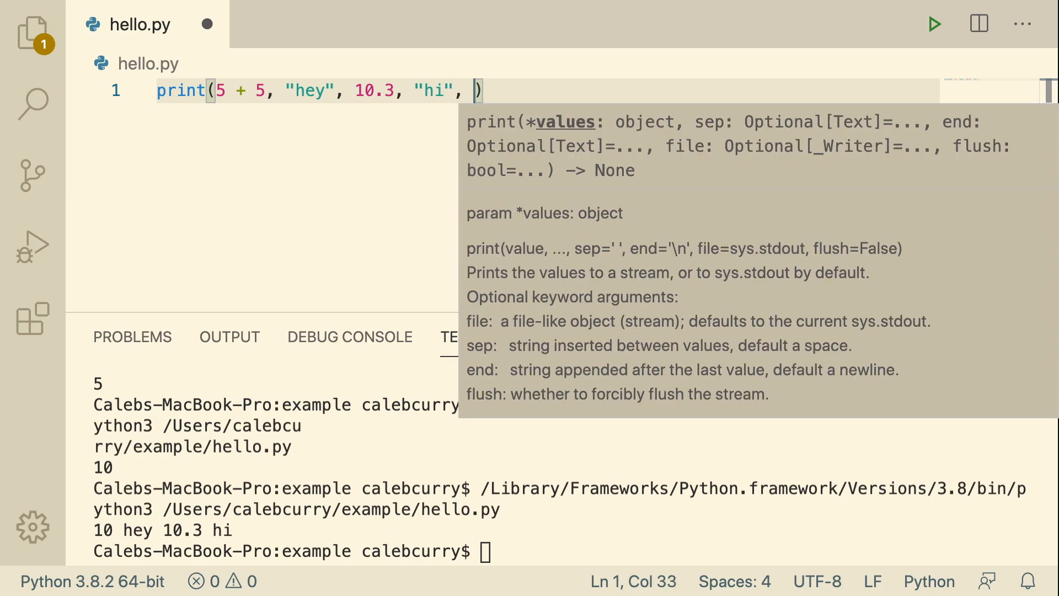
text(end)
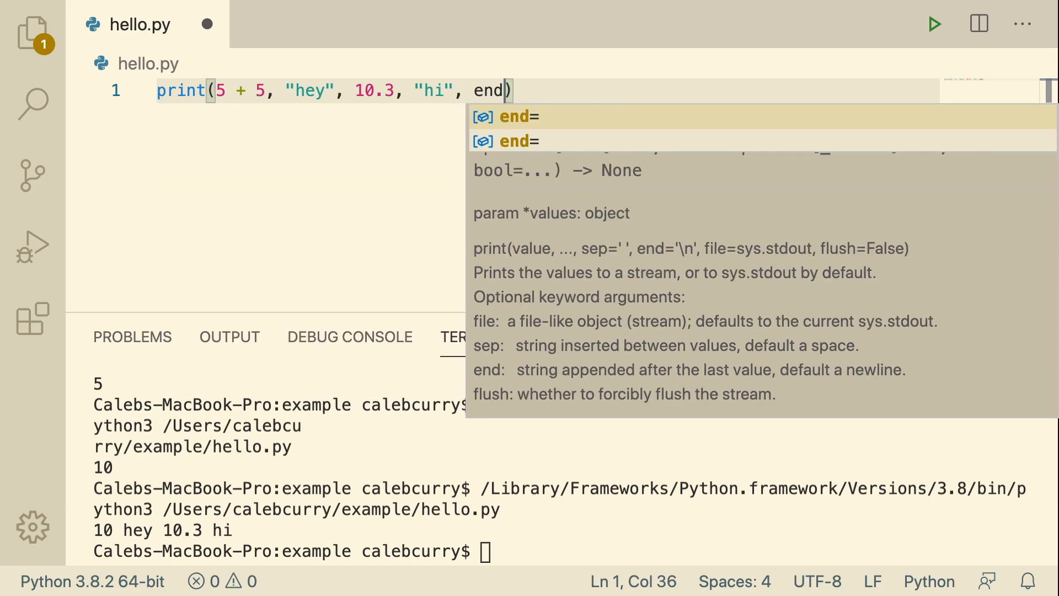
text(=)
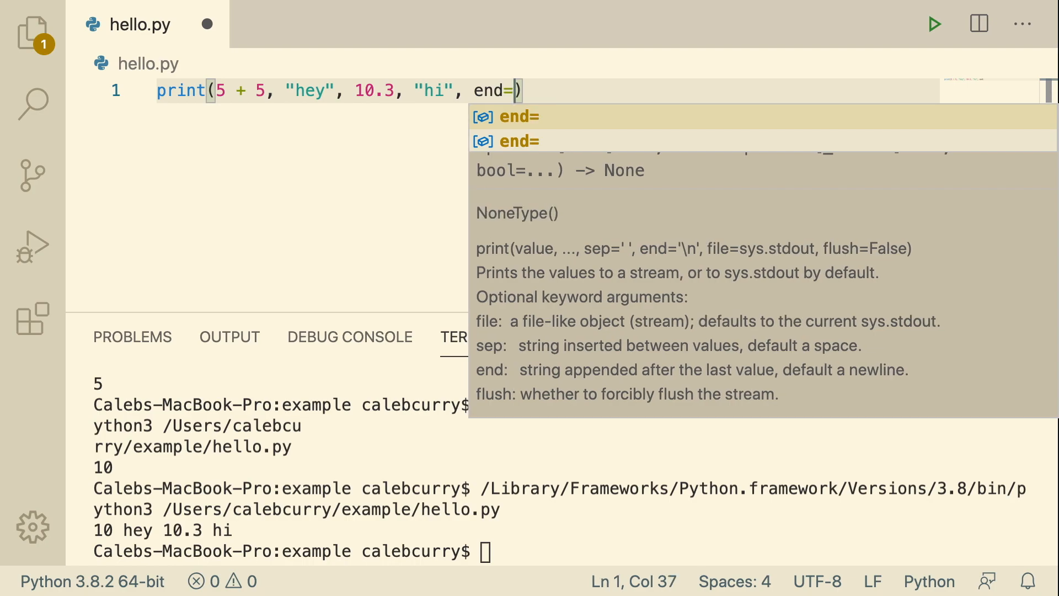
text(")
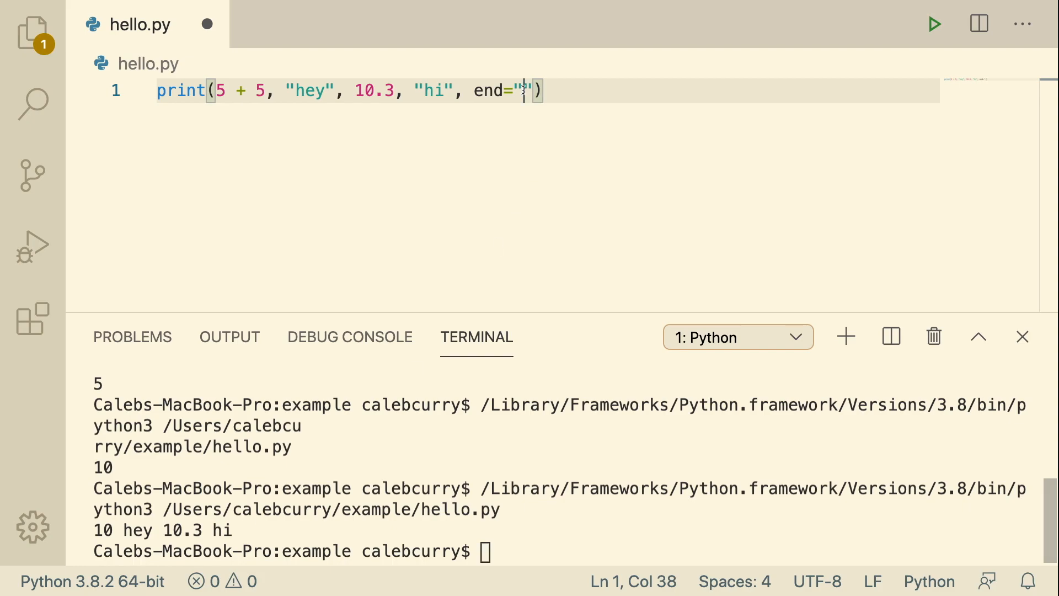
text(" ")
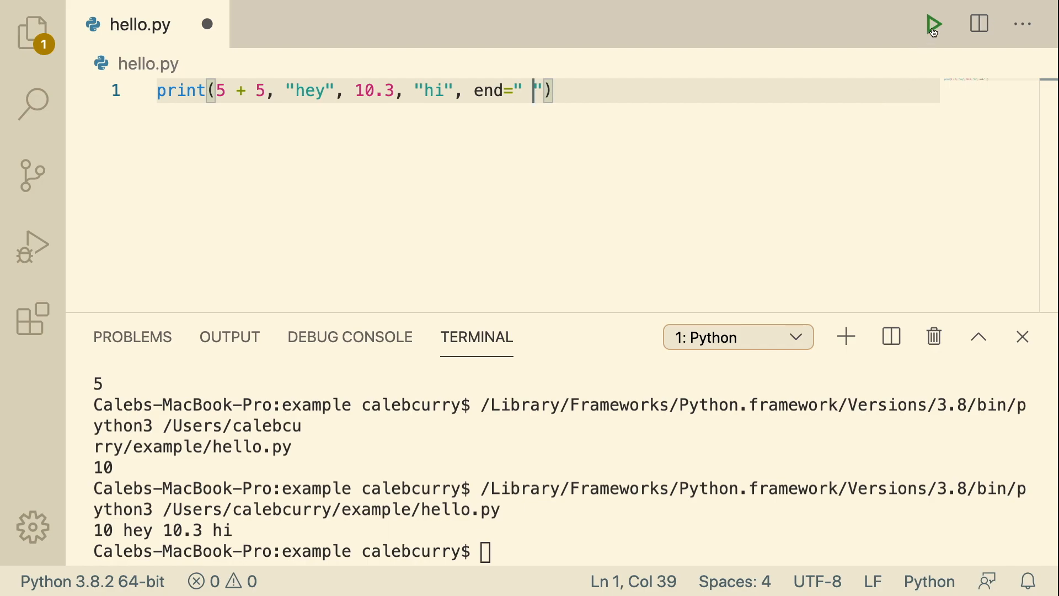
click(935, 24)
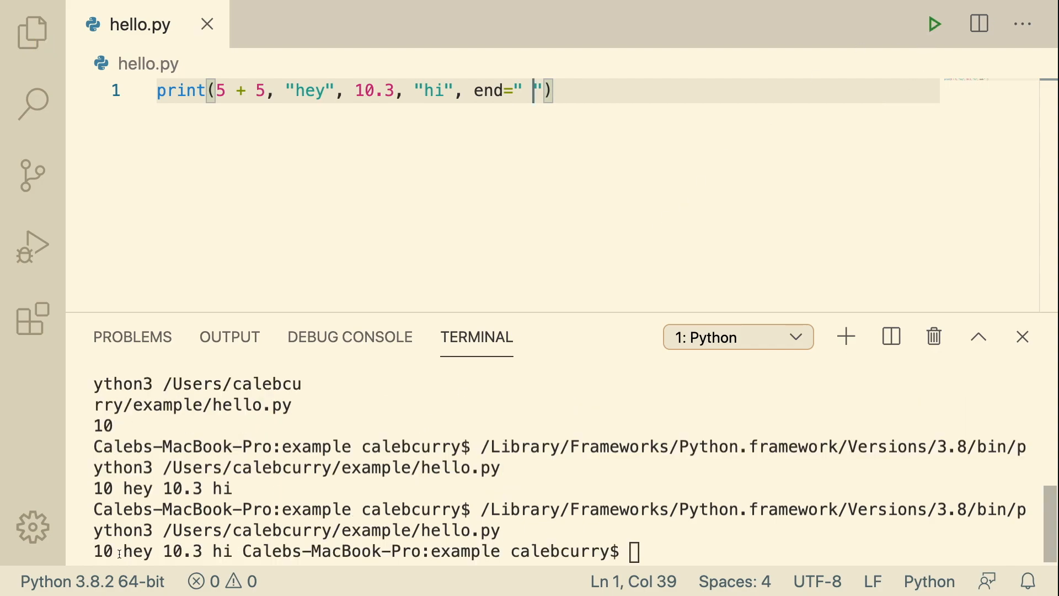
double_click(136, 551)
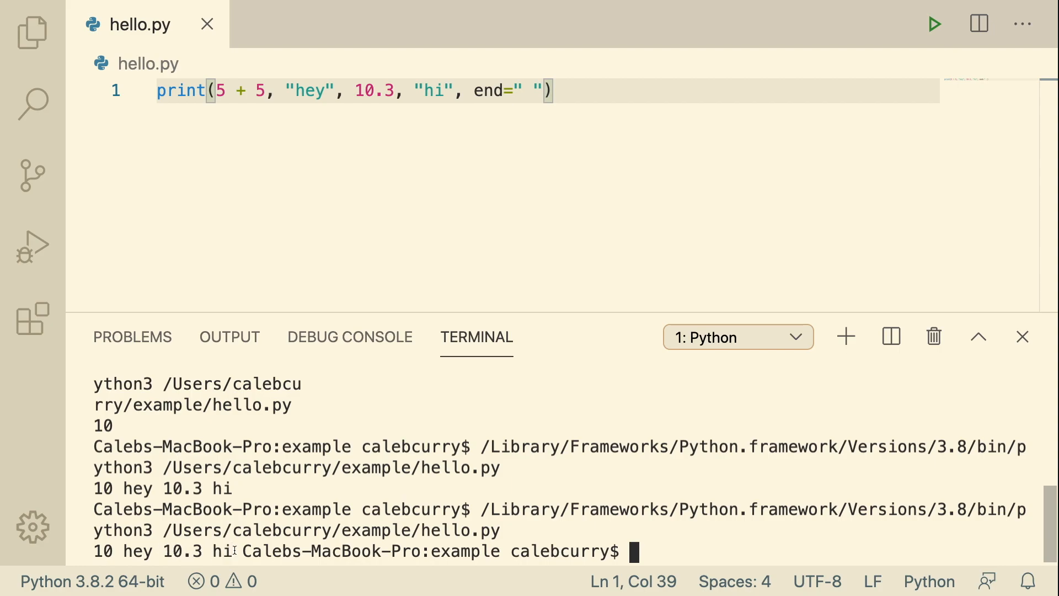
mouse_move(238, 549)
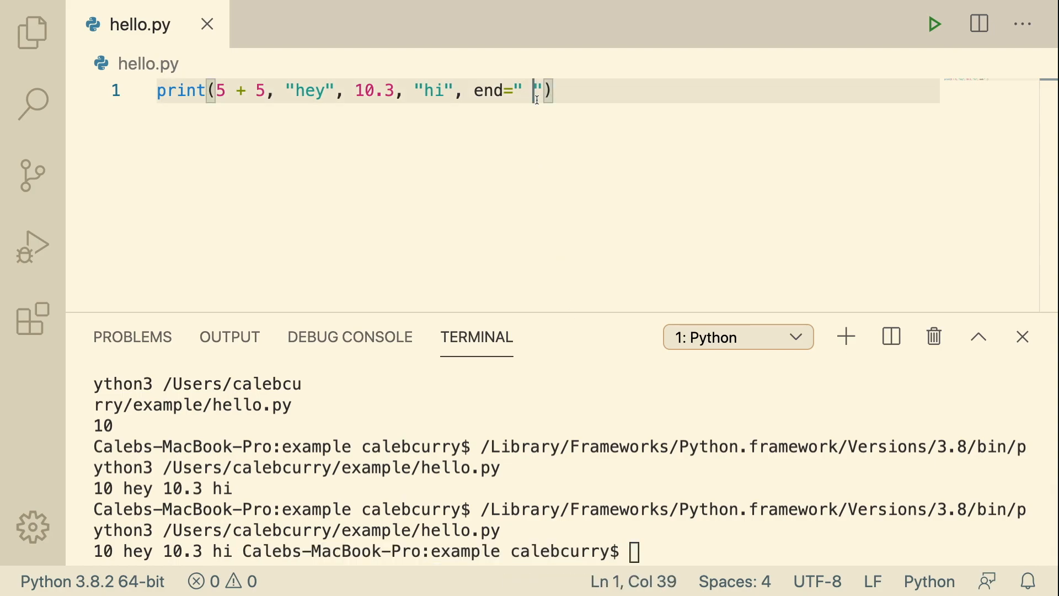
text(\)
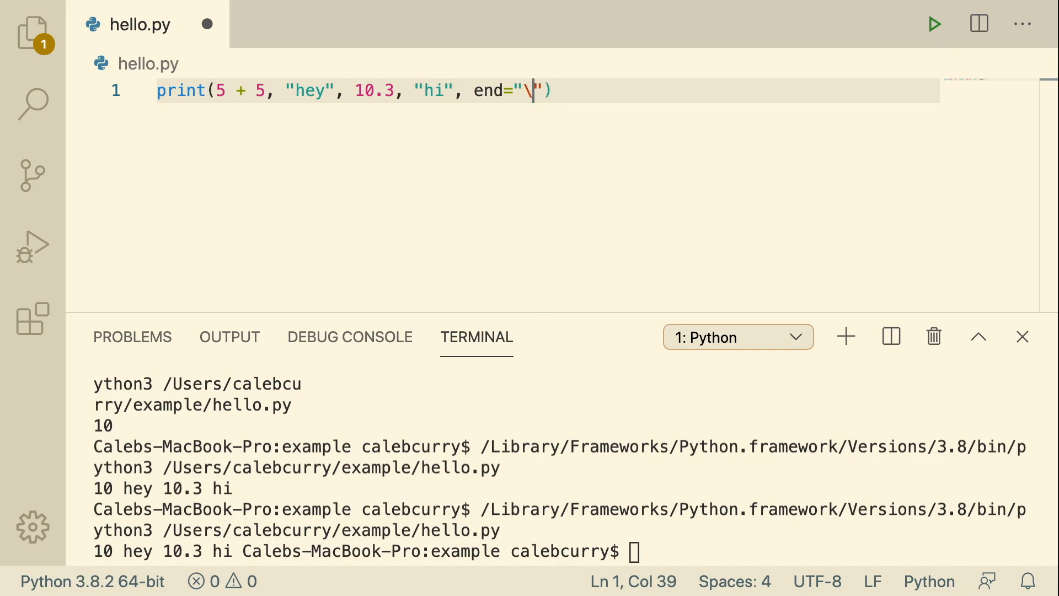
text(n)
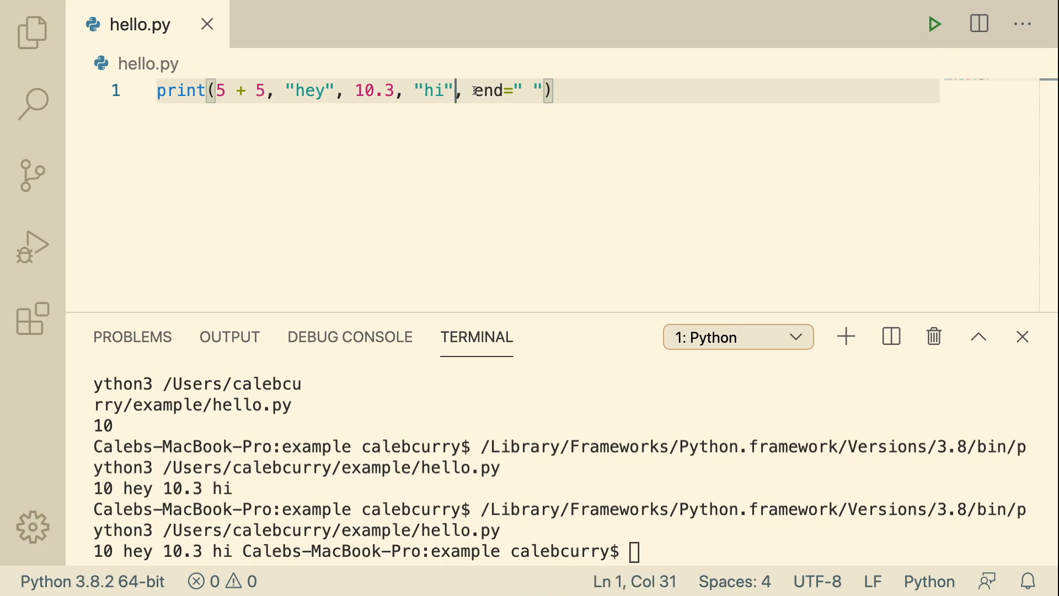
- Delete the end= keyword, leaving " " as a plain argument, and rerun the script
double_click(488, 91)
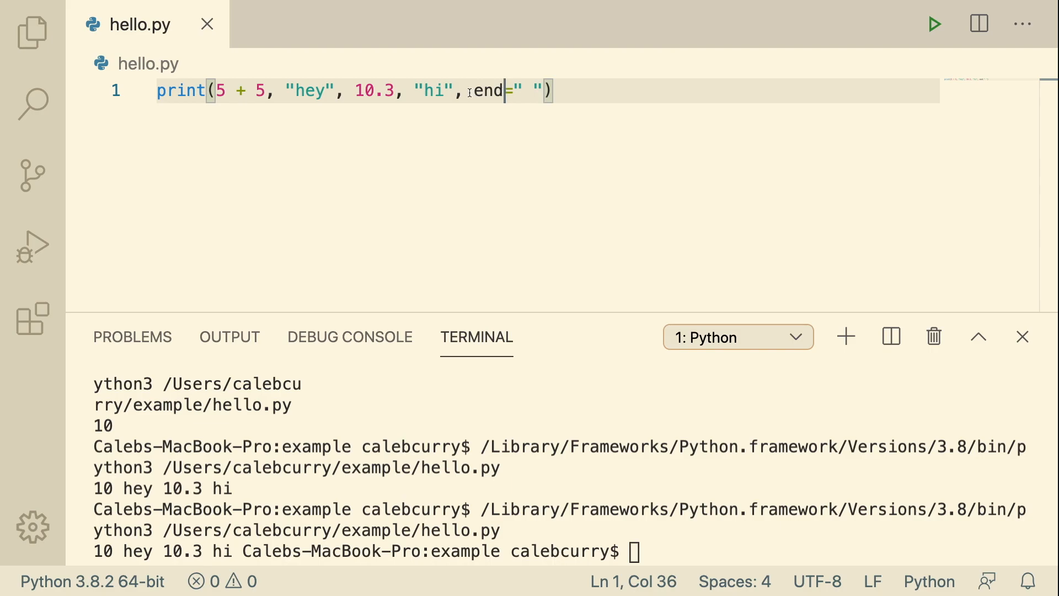
double_click(485, 91)
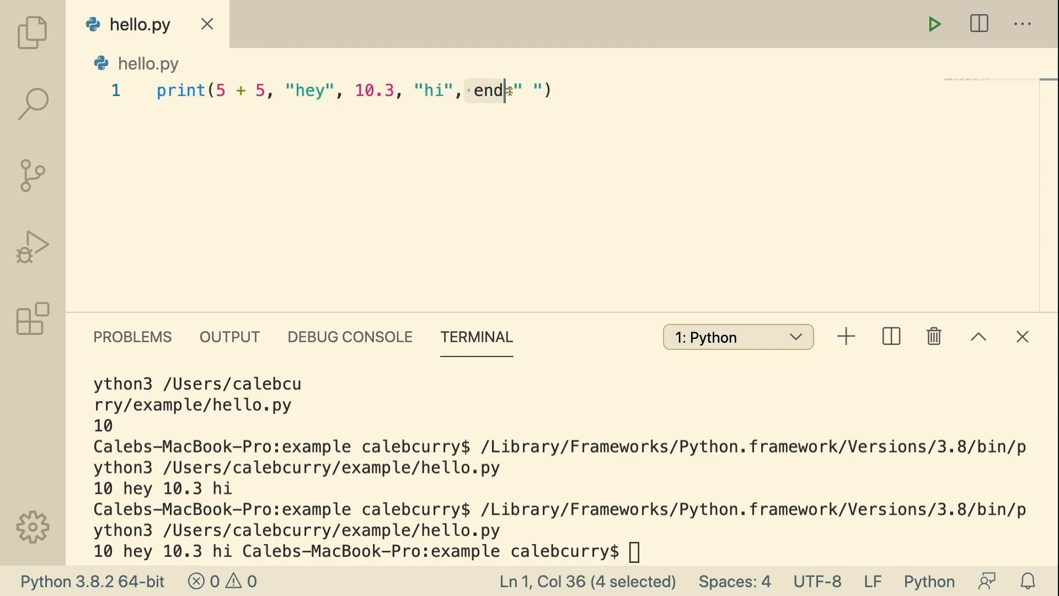
key(Backspace)
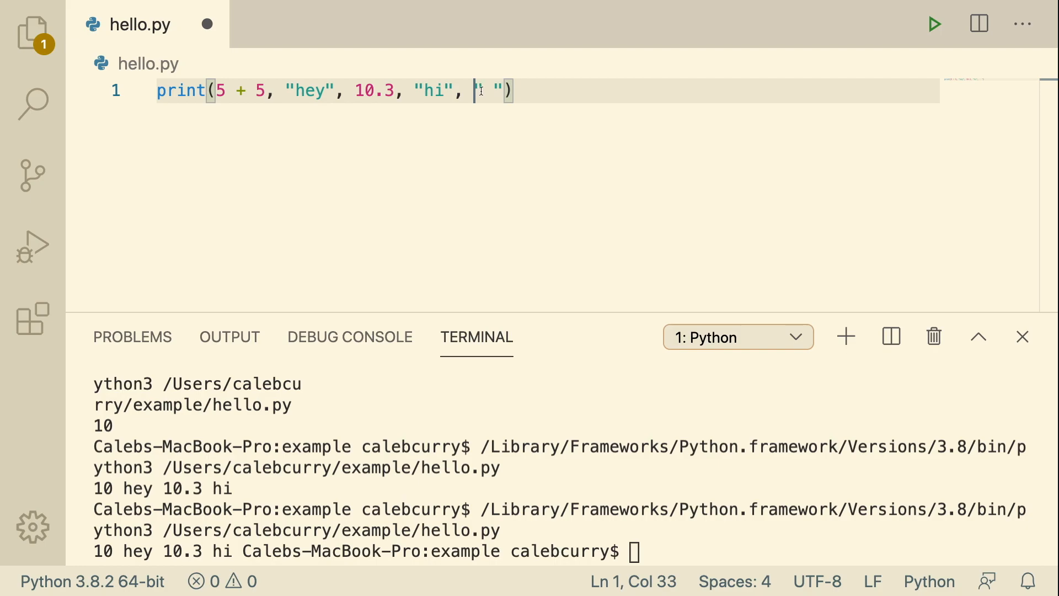
text("  ")
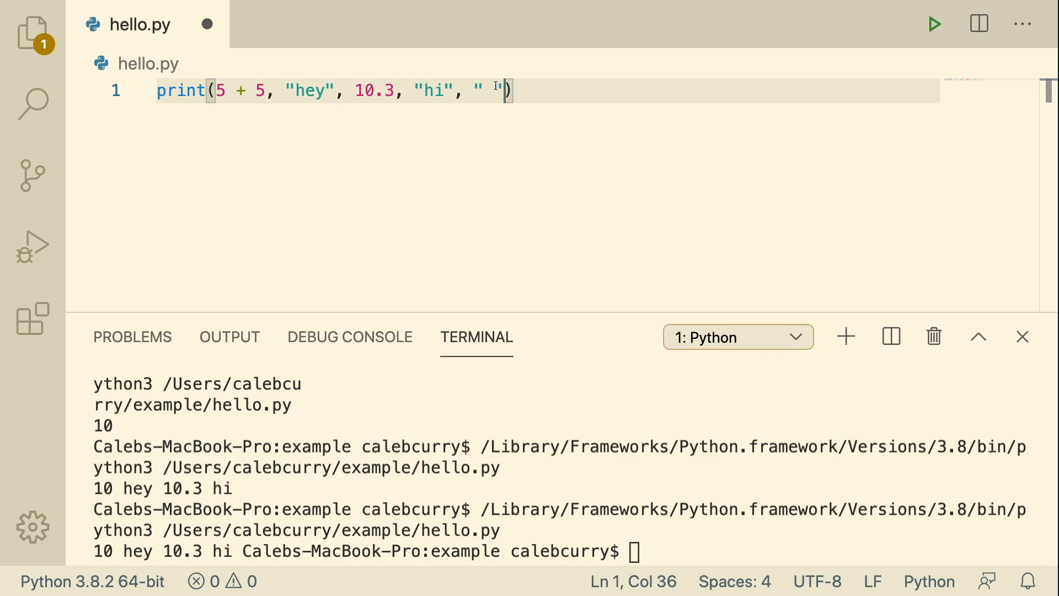
click(365, 91)
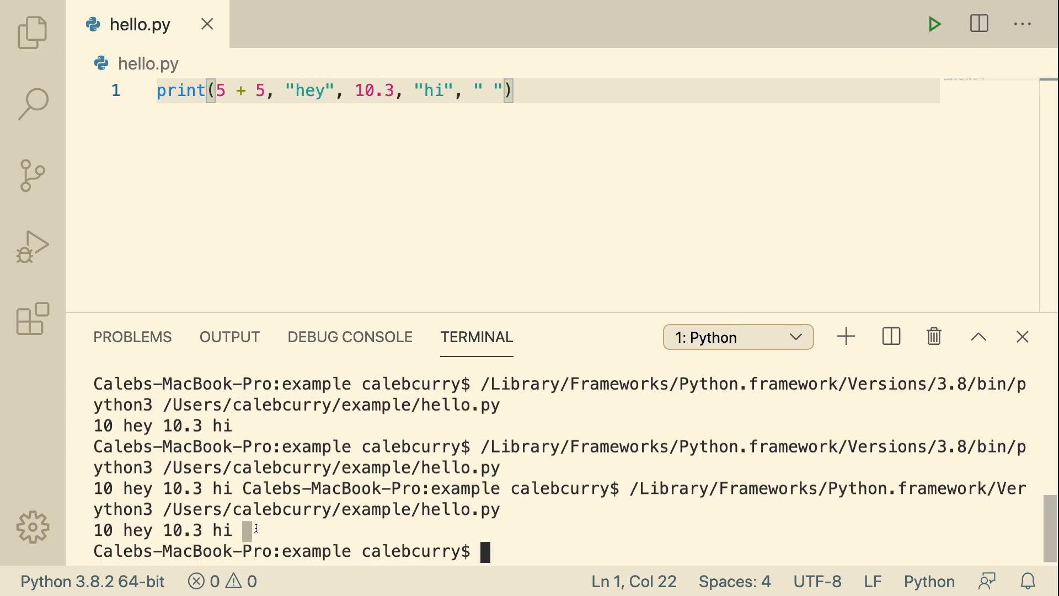
mouse_move(468, 103)
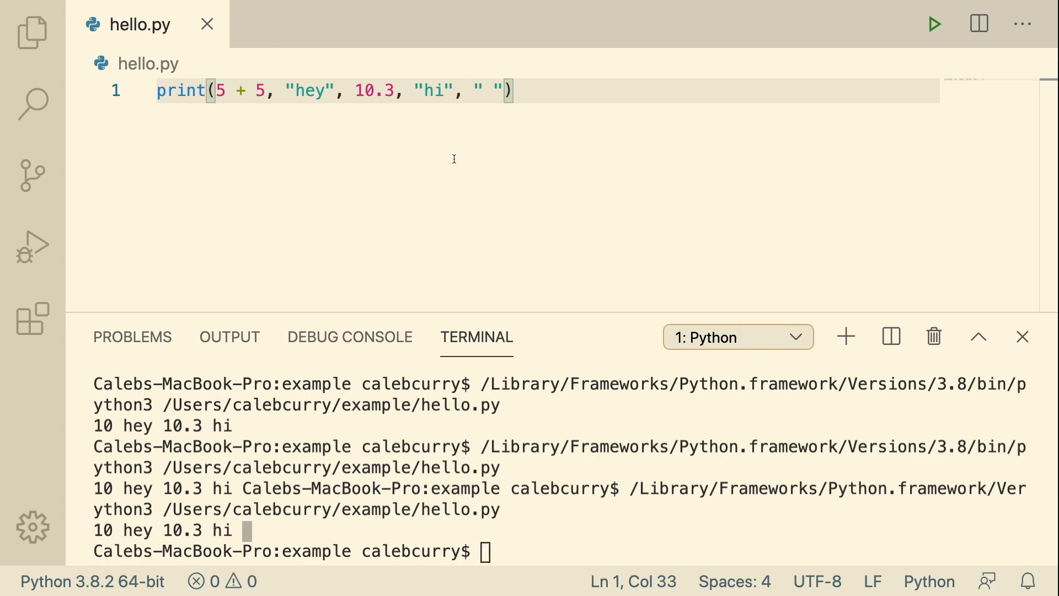
- Type end= back before the " " argument and rerun hello.py
text(e)
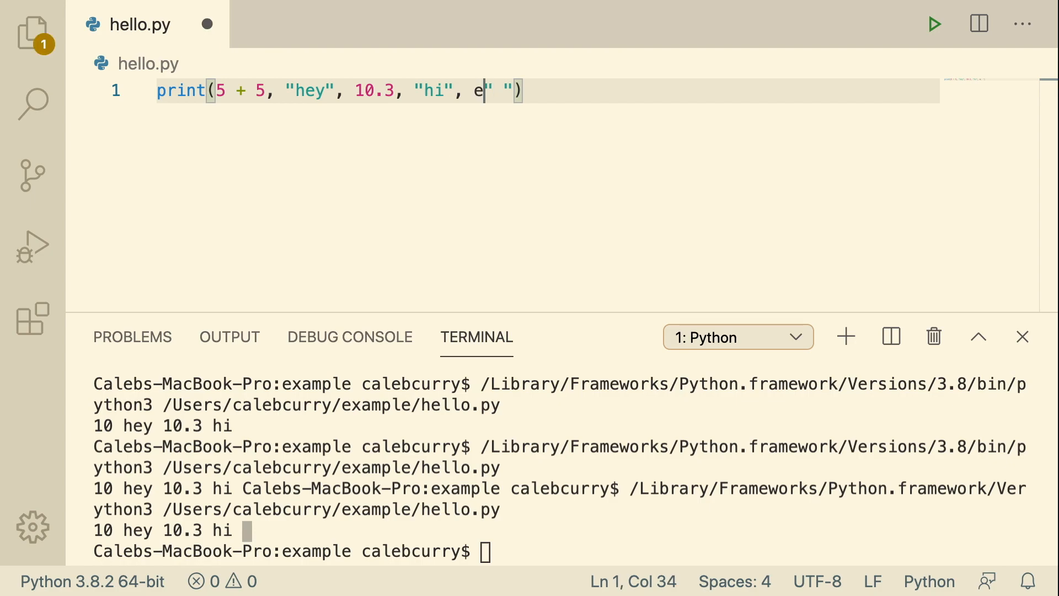
text(nd=)
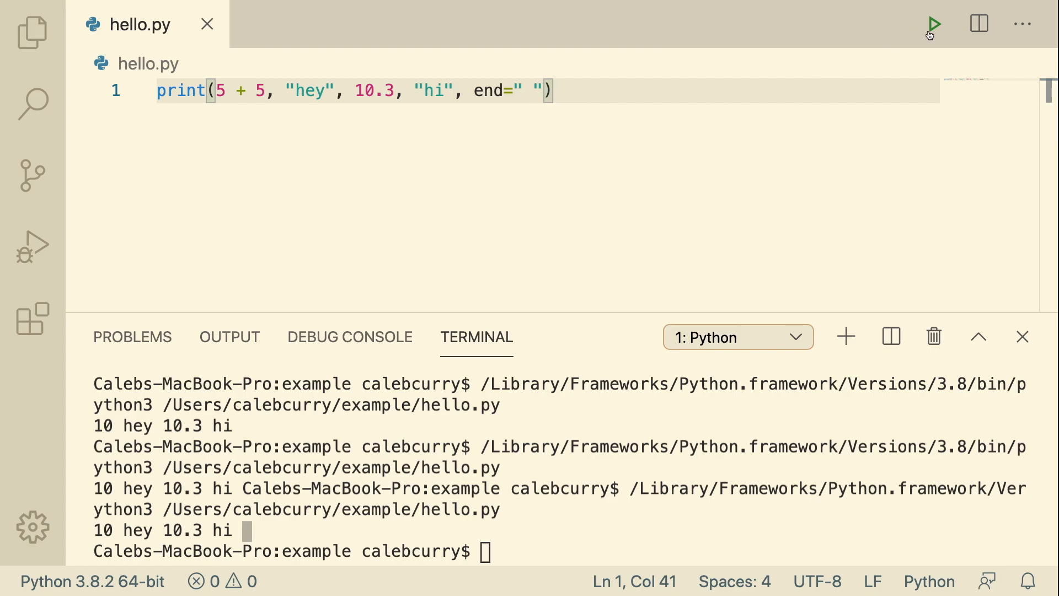
click(934, 24)
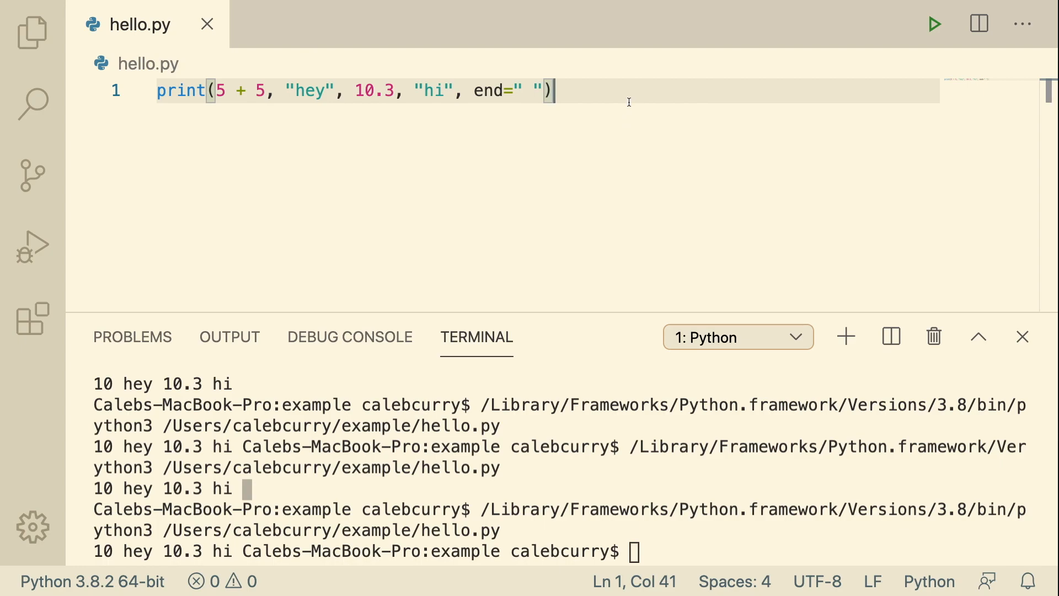
mouse_move(461, 203)
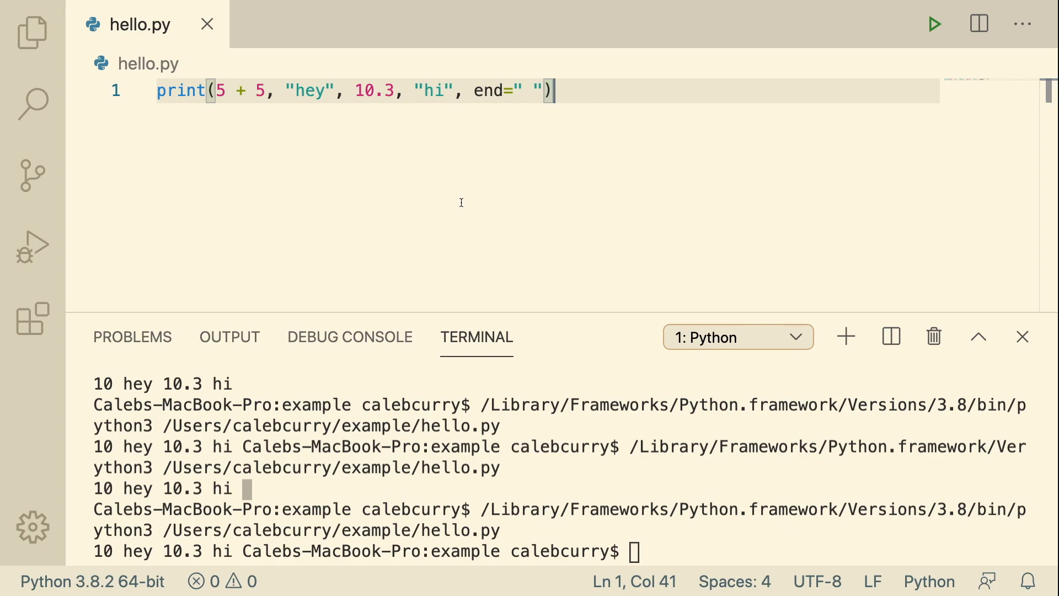